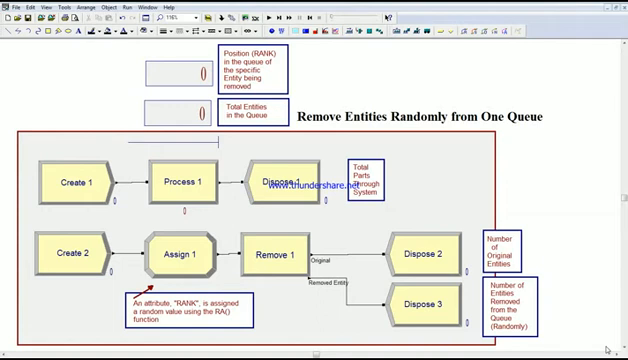
{"action": "mouse_move", "coordinate": [184, 320]}
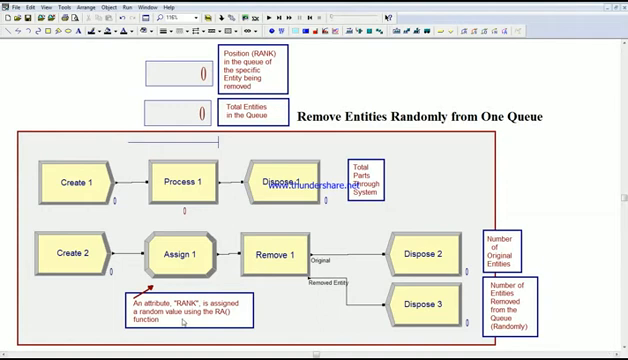
{"action": "mouse_move", "coordinate": [184, 268]}
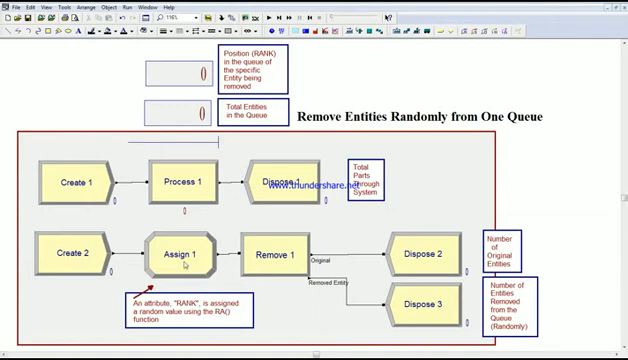
- Review the Assign 1 module's random RANK attribute assignment in its settings
{"action": "double_click", "coordinate": [184, 252]}
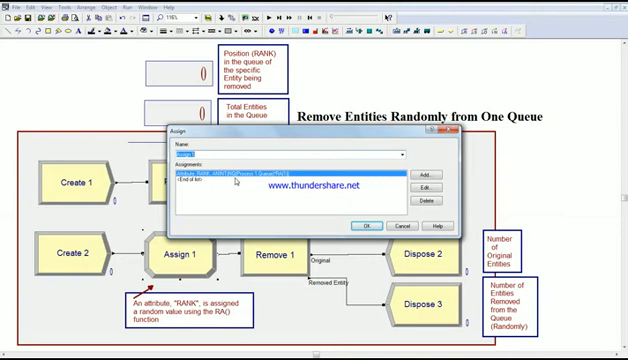
{"action": "mouse_move", "coordinate": [286, 180]}
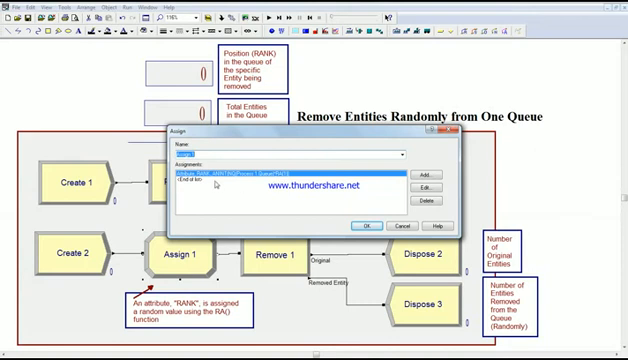
{"action": "mouse_move", "coordinate": [224, 184]}
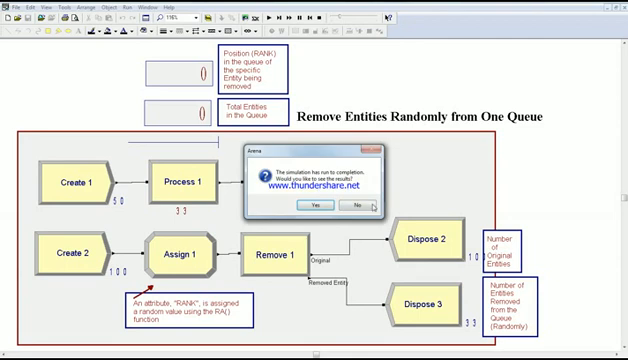
- Acknowledge the run-completion notice, leaving the entity counters displayed on the model
{"action": "left_click", "coordinate": [356, 206]}
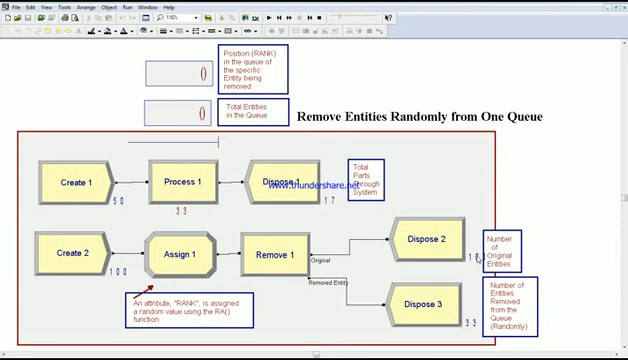
{"action": "mouse_move", "coordinate": [52, 220]}
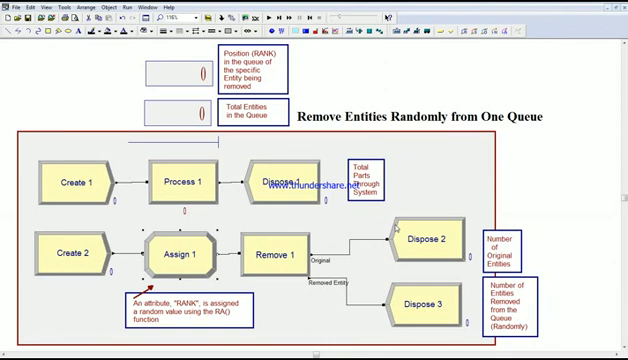
{"action": "mouse_move", "coordinate": [408, 232]}
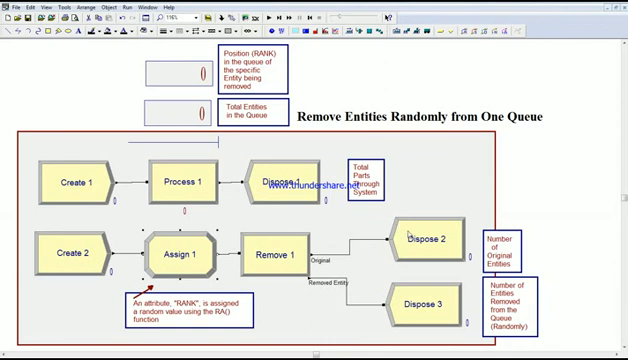